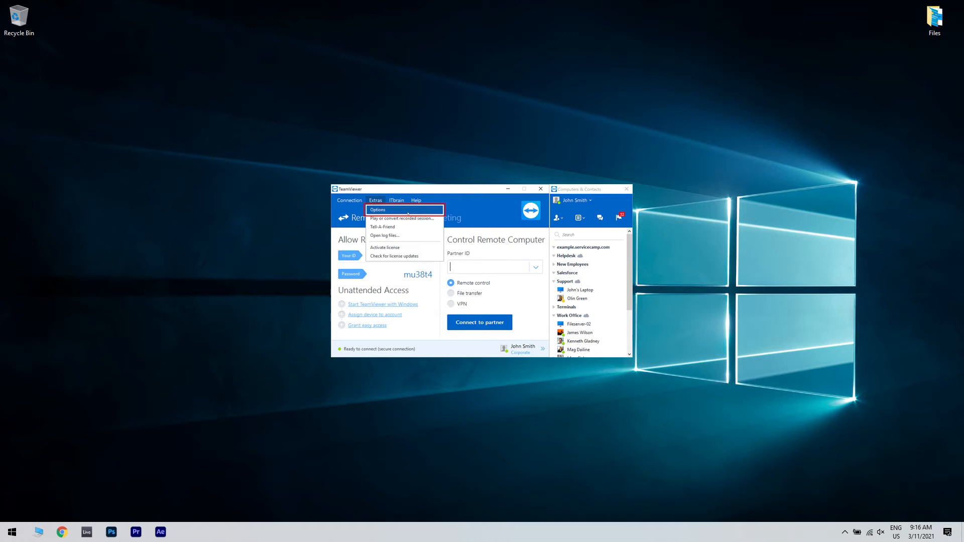
Open TeamViewer's Options to enable clipboard synchronization under Advanced
click(377, 209)
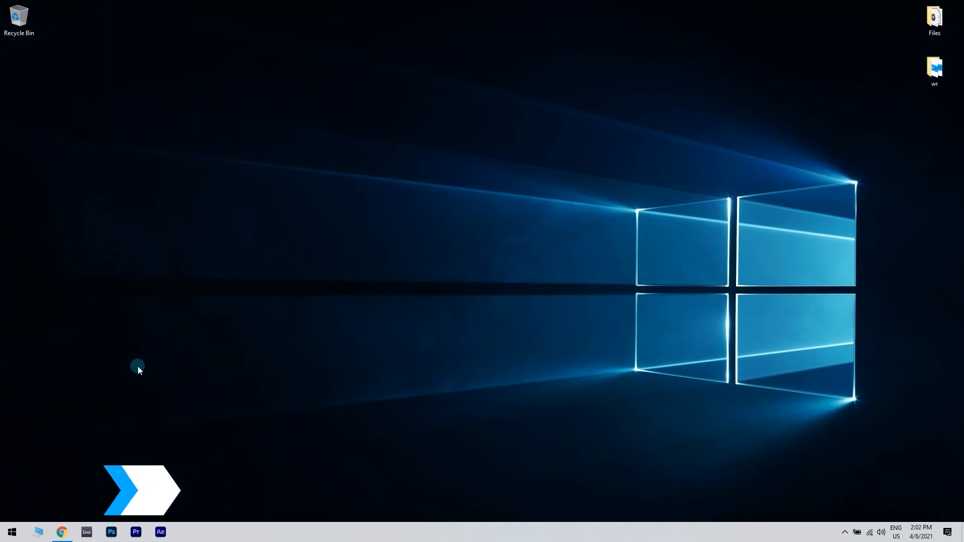
Restart the PC from the Start menu's Power button
click(10, 532)
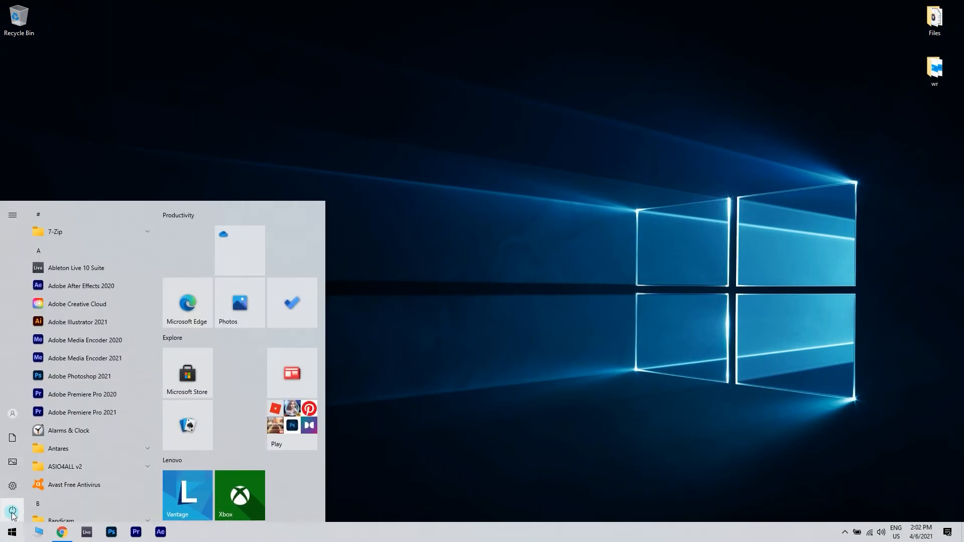
click(12, 512)
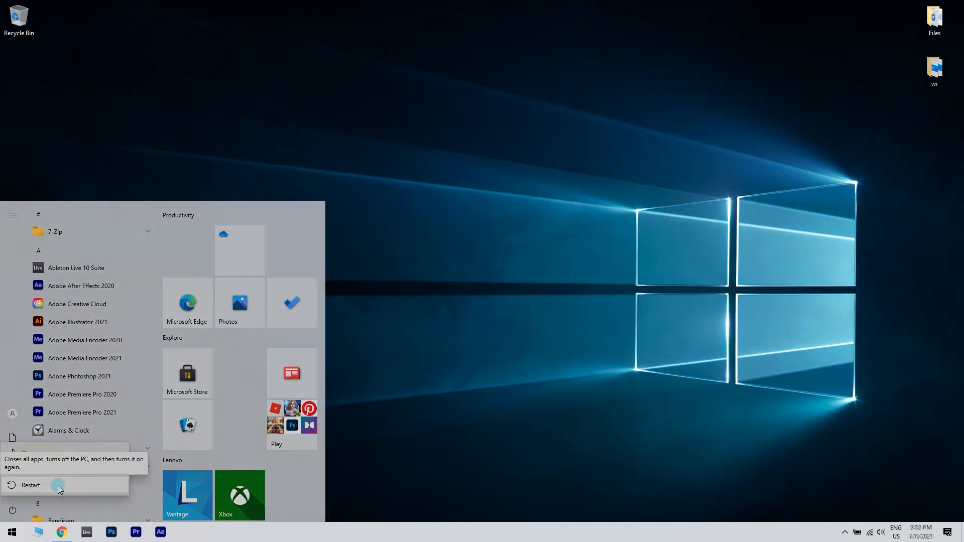
click(30, 485)
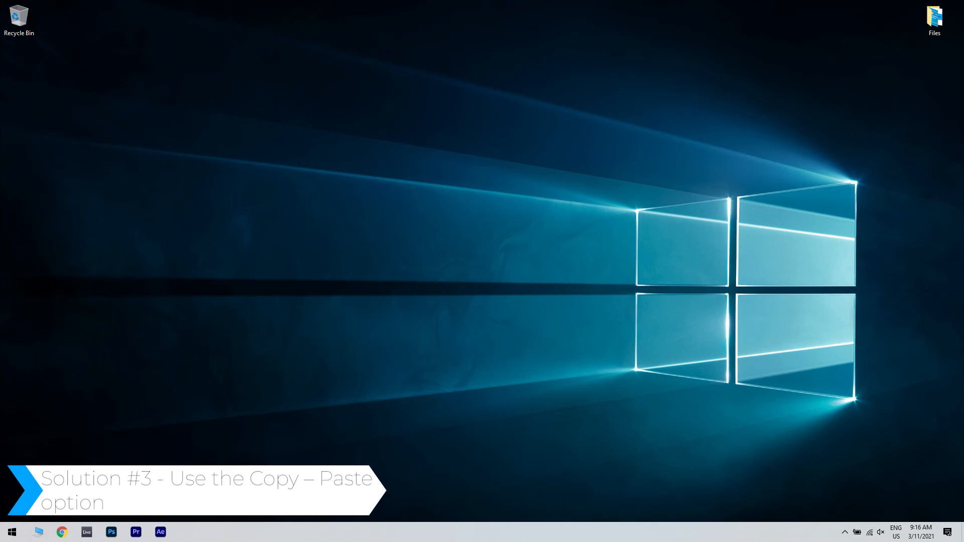
Right-click the text field to show the Copy and Paste commands
right_click(482, 228)
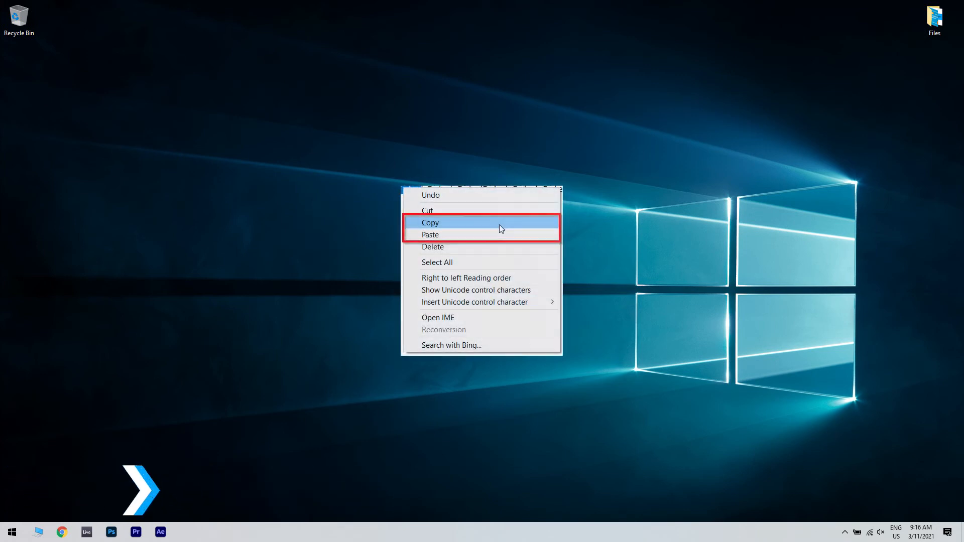